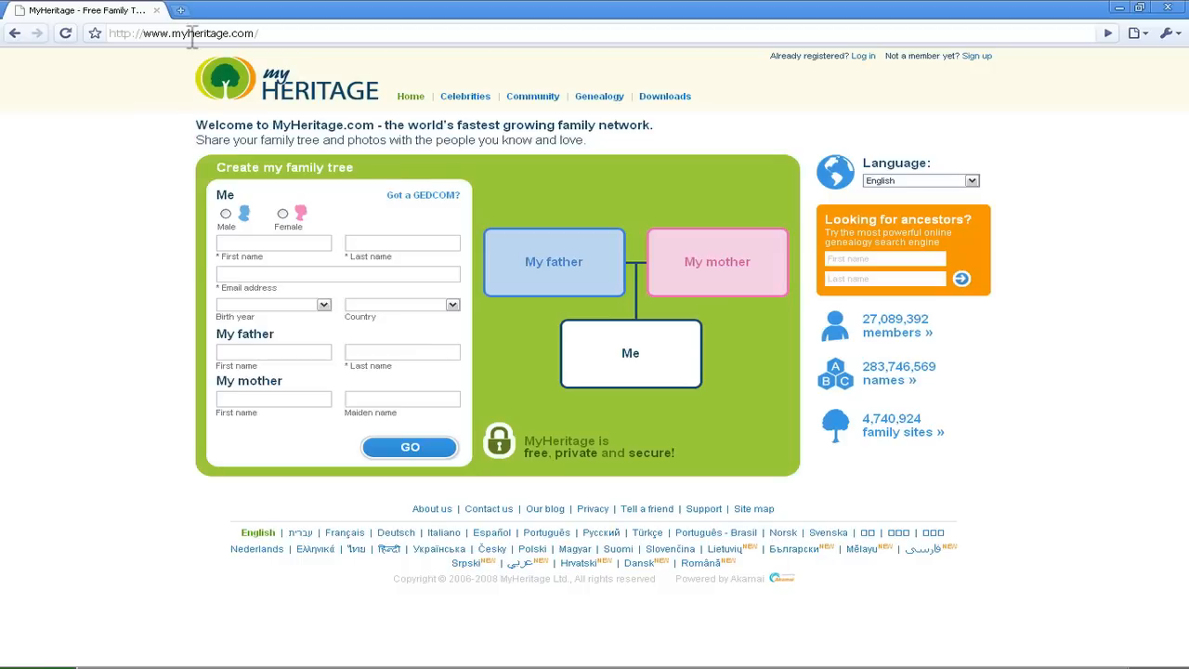
mouse_move(424, 101)
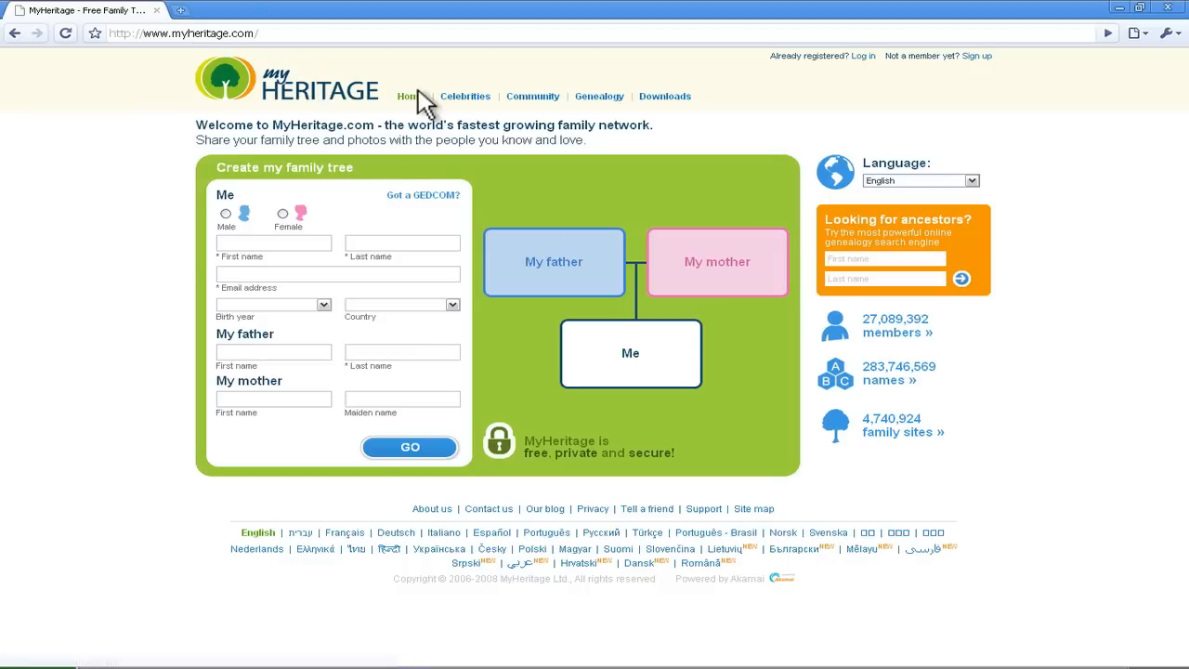
mouse_move(665, 96)
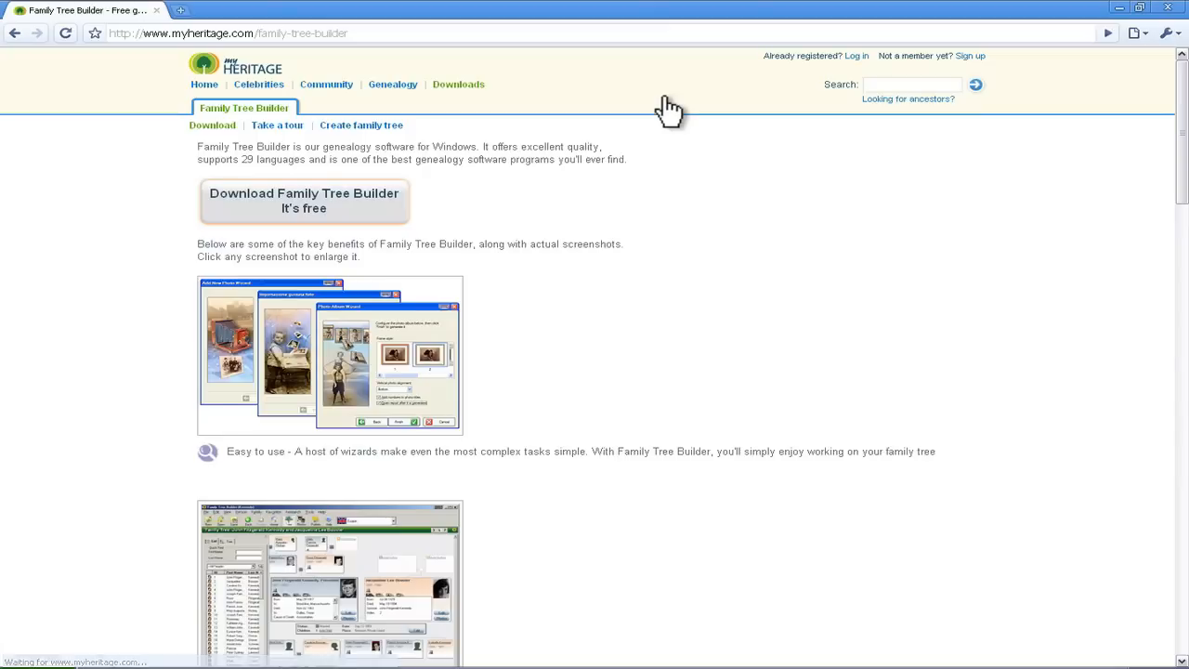
mouse_move(561, 251)
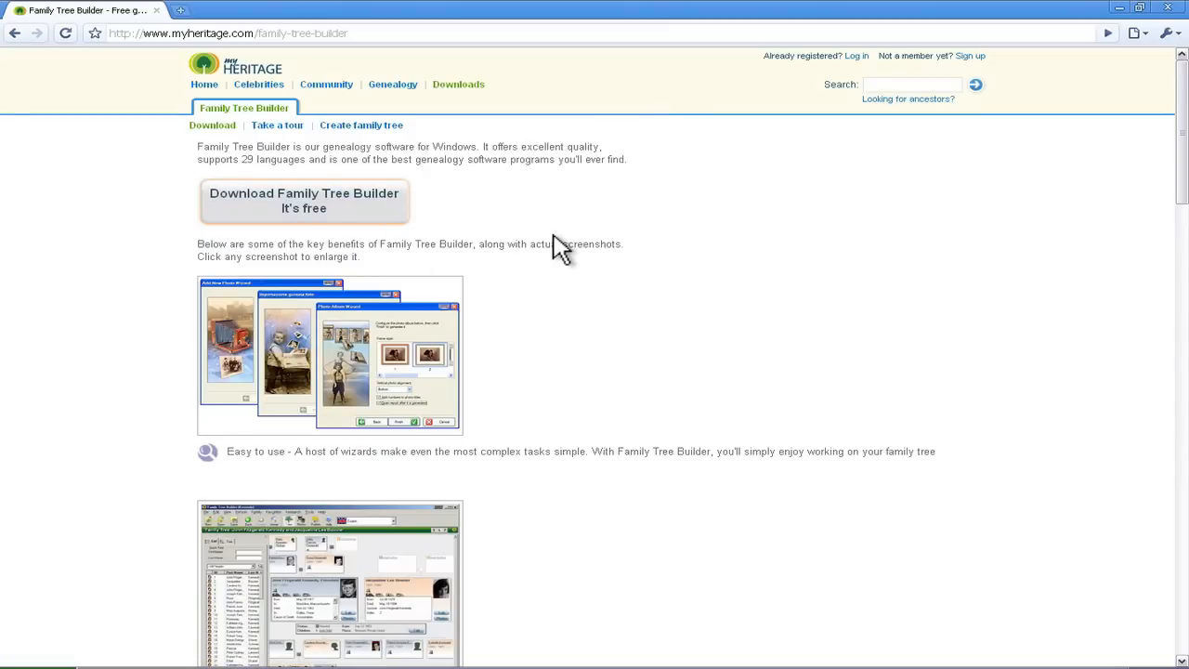
mouse_move(316, 204)
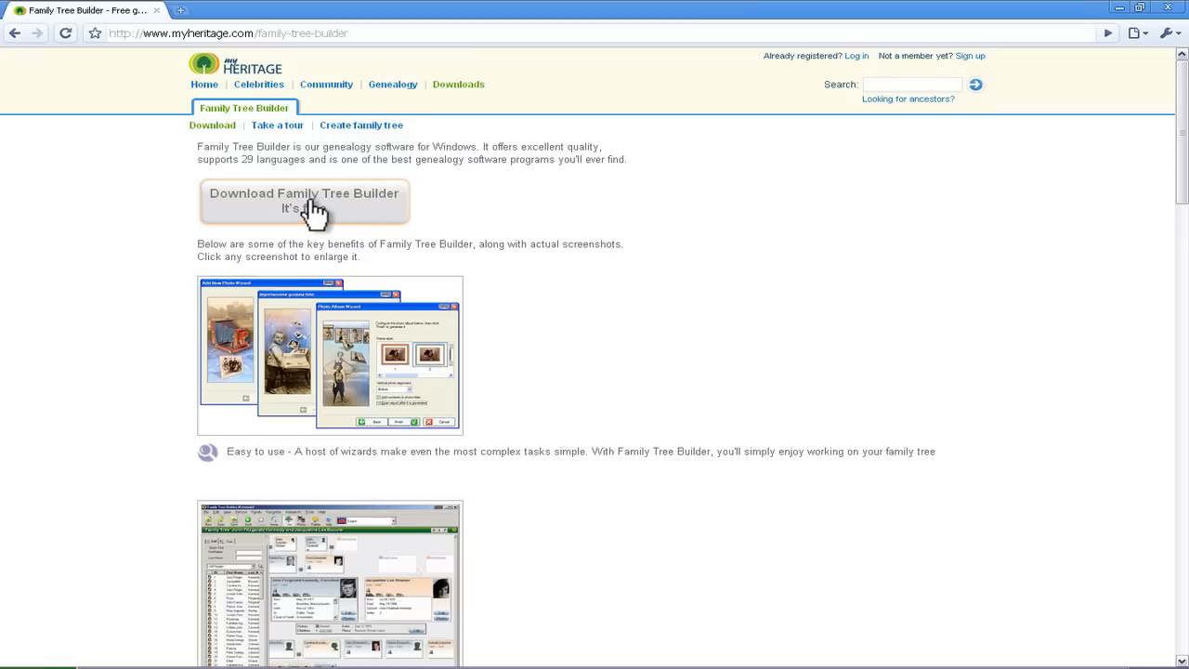
Step: Start downloading the free Family Tree Builder installer from the MyHeritage page
click(305, 201)
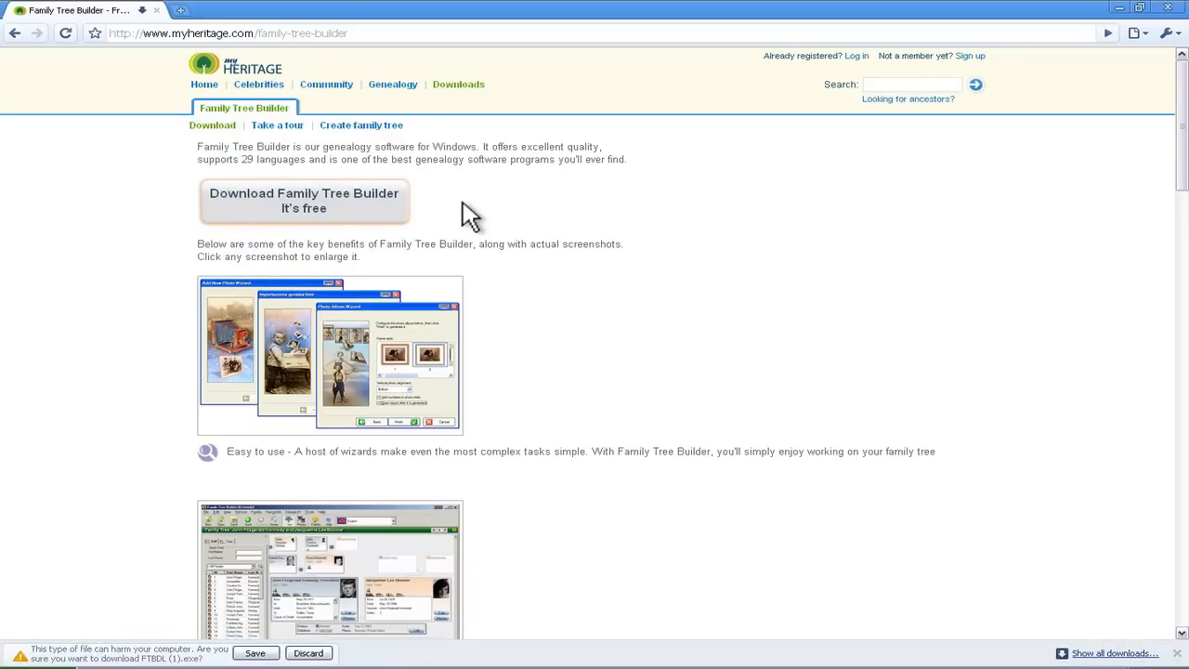
mouse_move(399, 585)
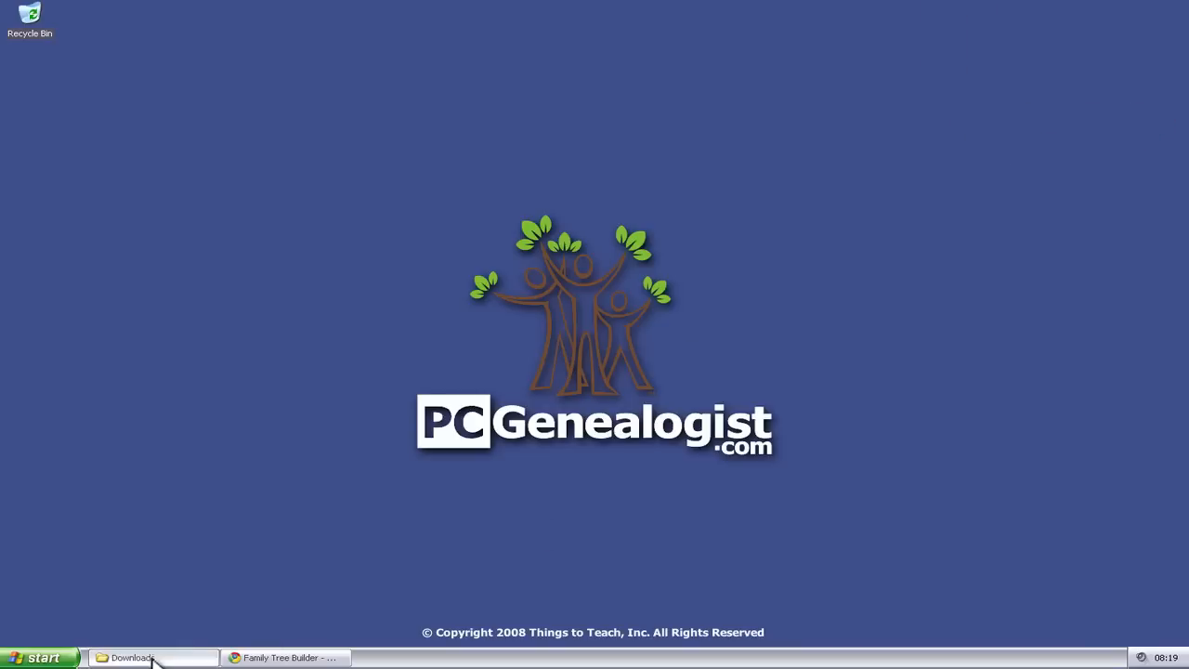
Step: Launch the downloaded FTBDL installer from the Downloads folder in Windows Explorer
click(130, 658)
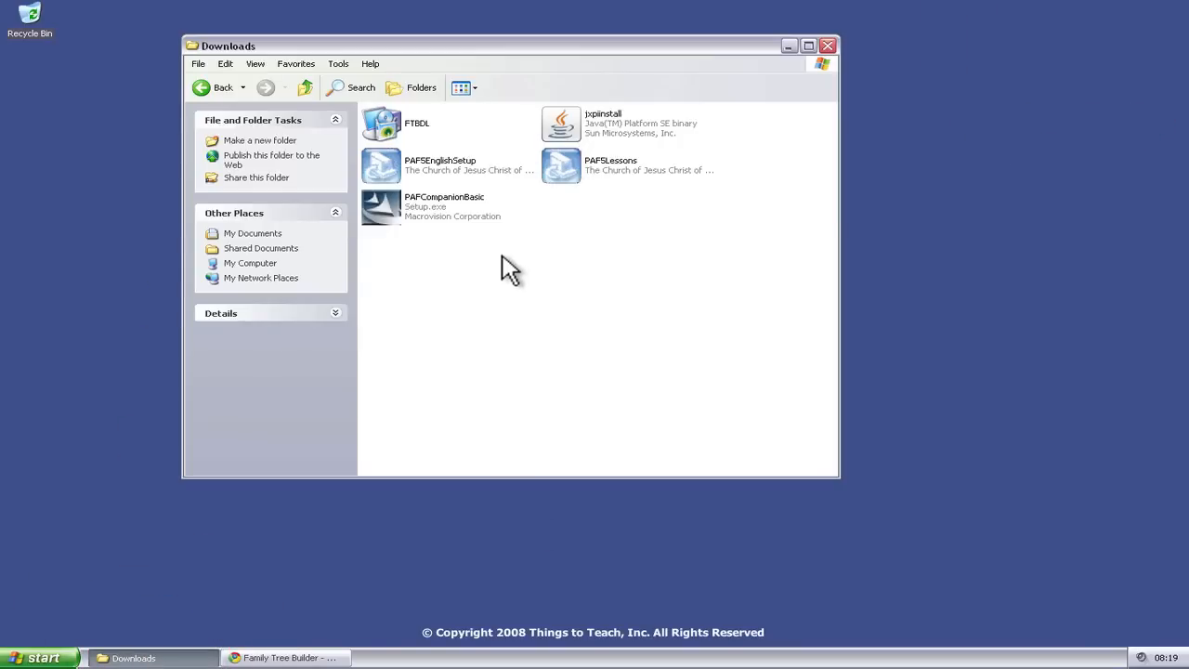
mouse_move(390, 130)
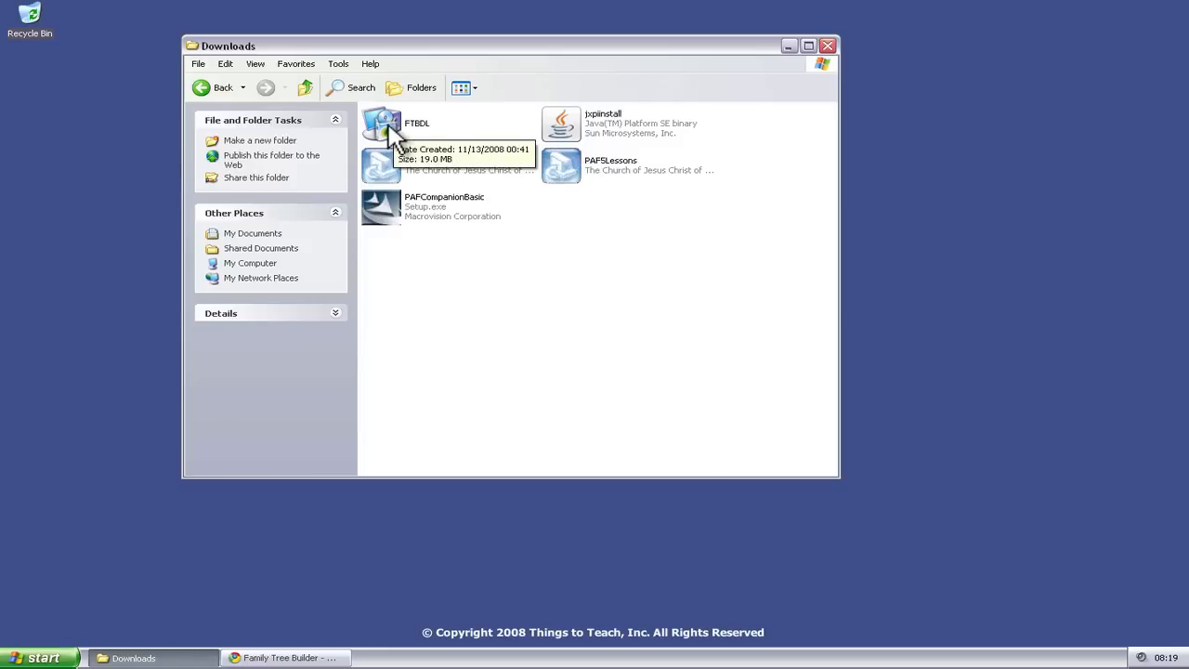
mouse_move(423, 138)
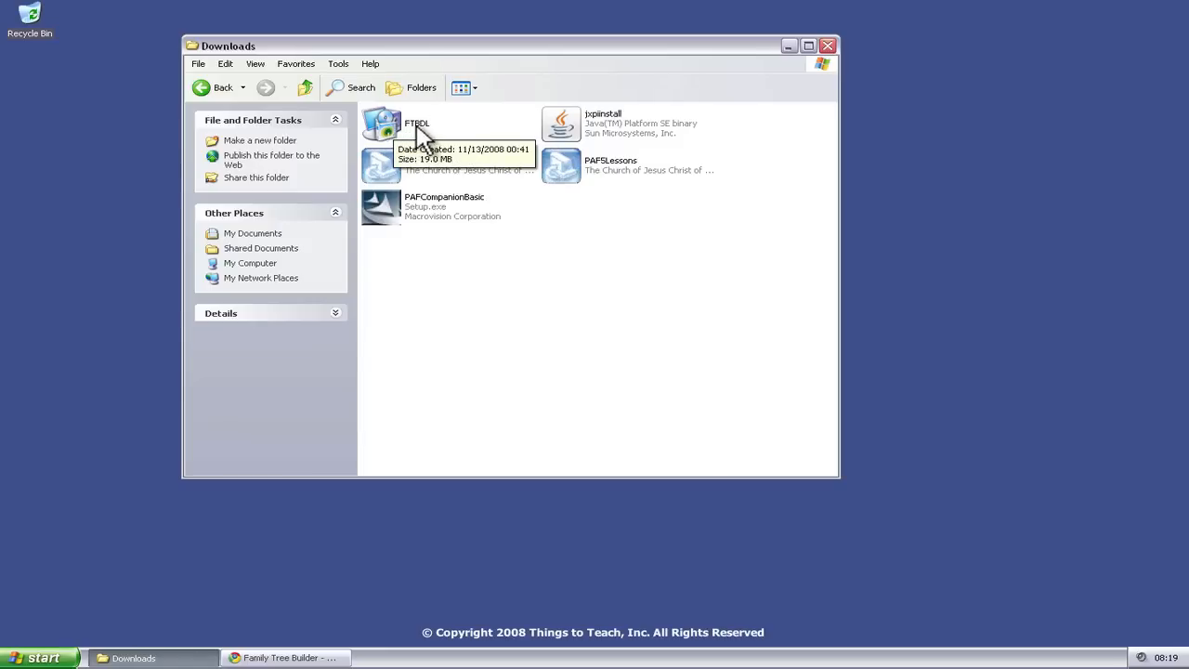
mouse_move(386, 130)
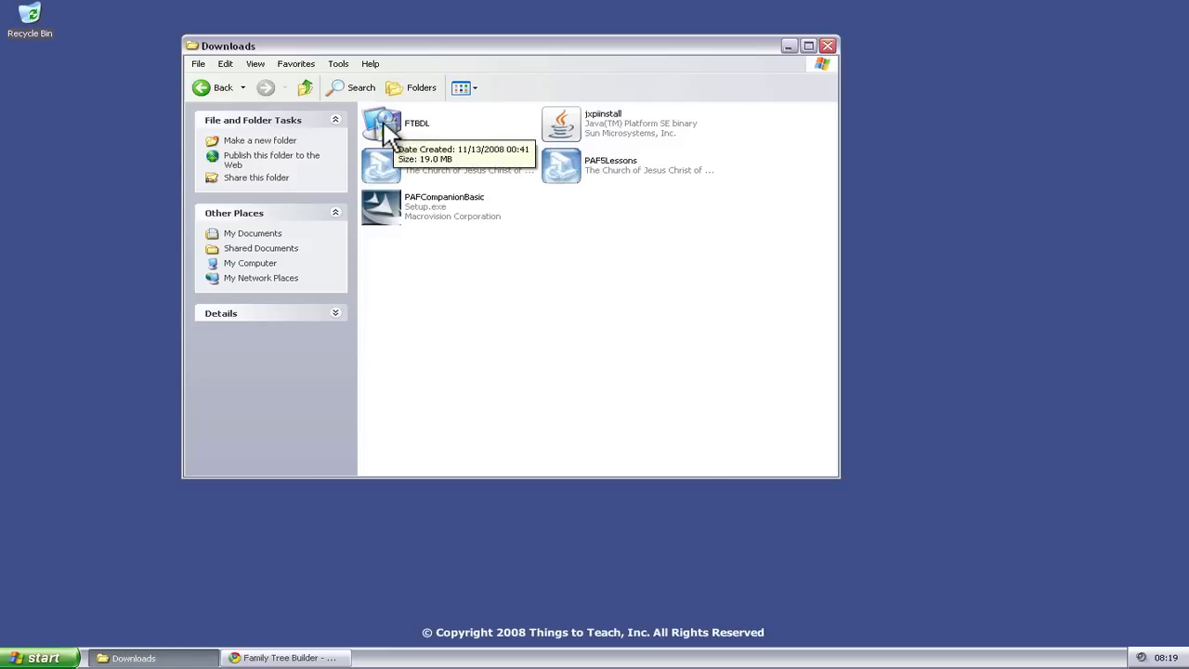
click(381, 122)
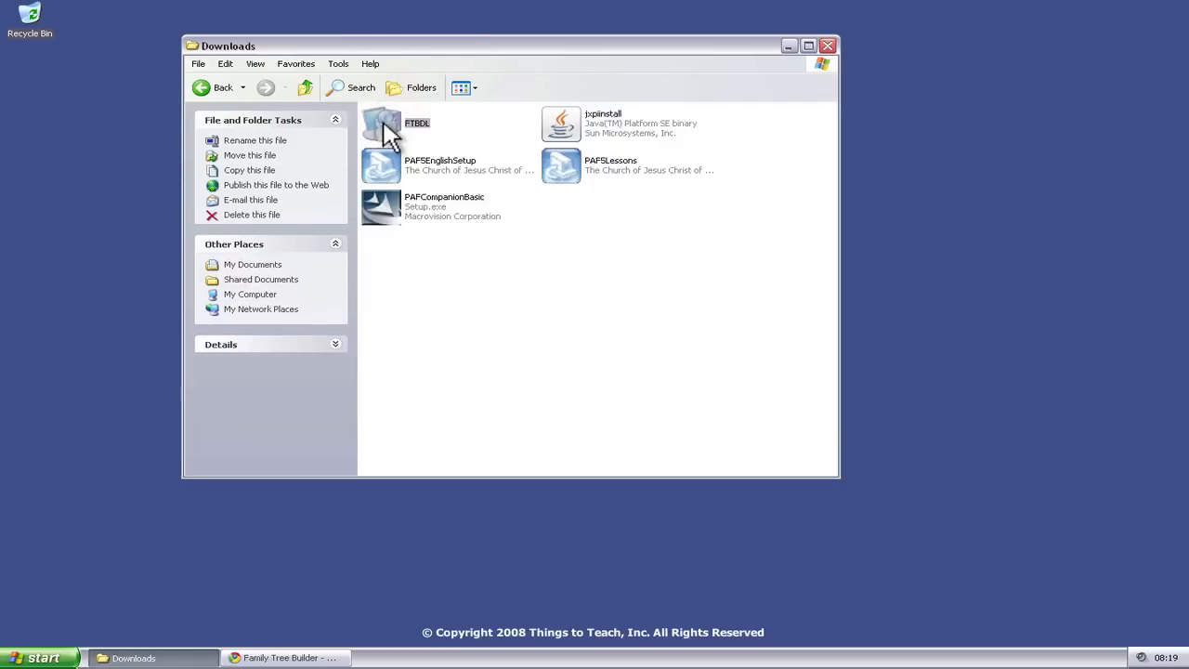
double_click(381, 122)
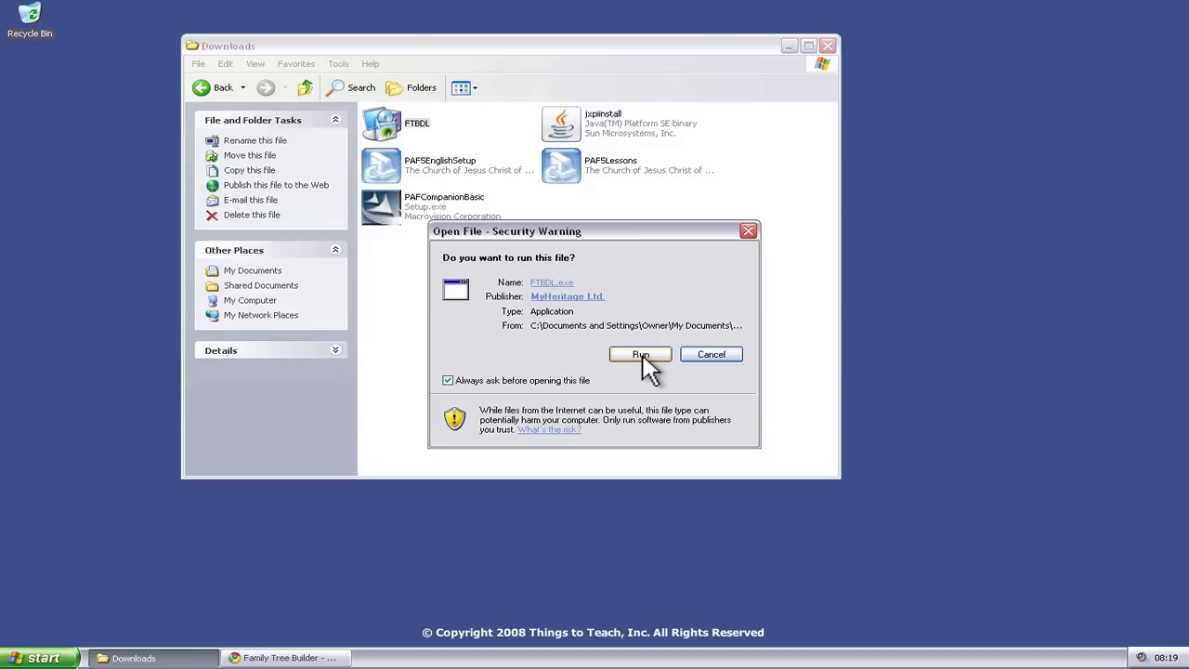
Step: Run the installer past the security warning, keeping English as the installation language
click(639, 353)
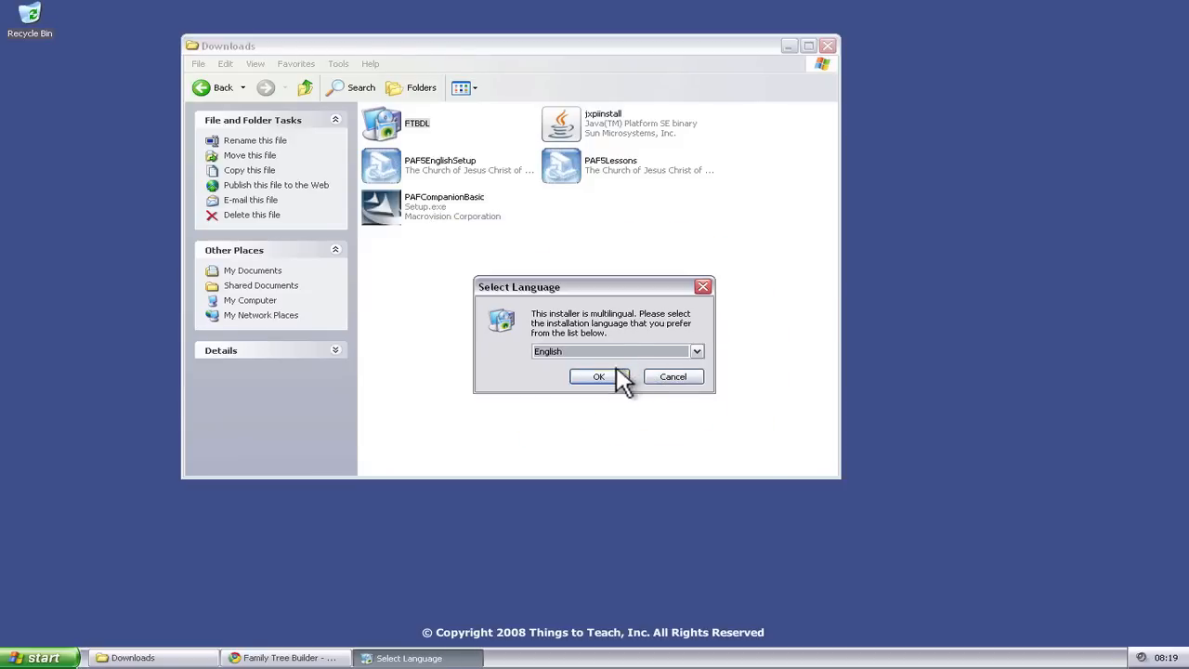
click(695, 351)
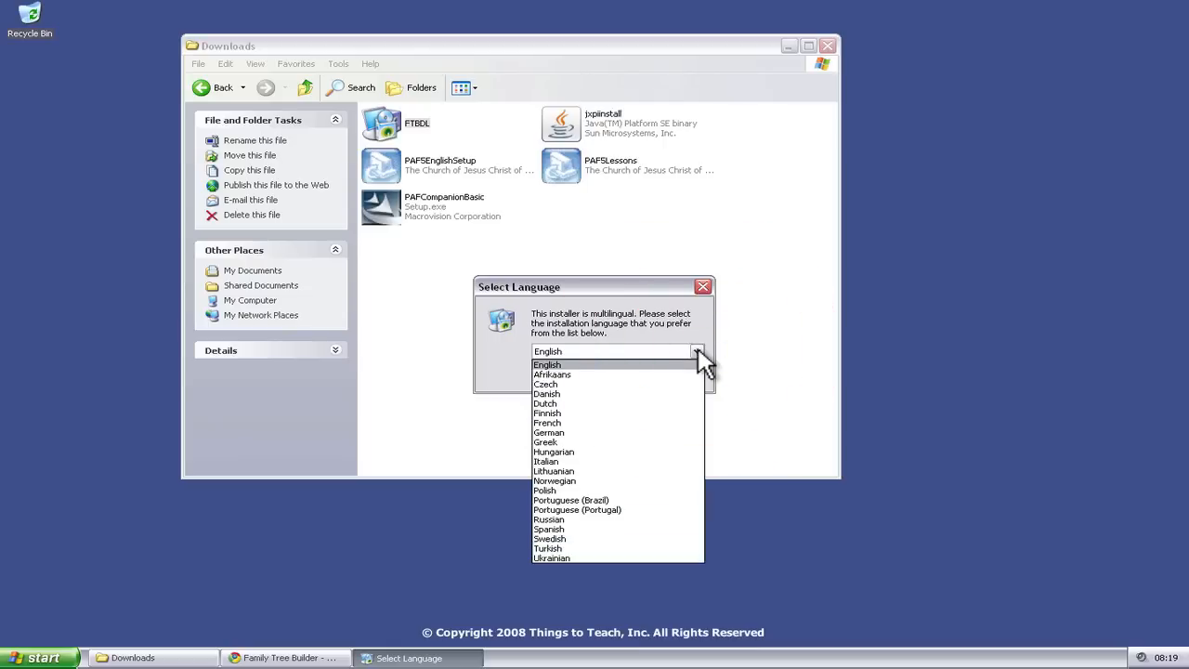
mouse_move(594, 548)
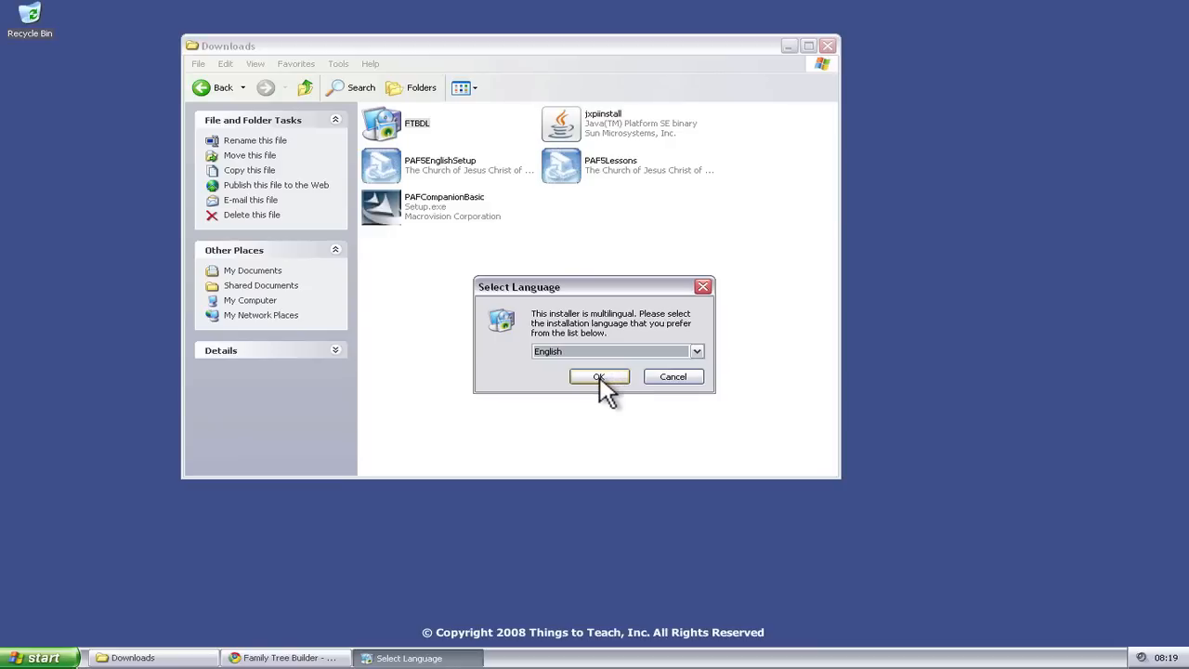
click(598, 375)
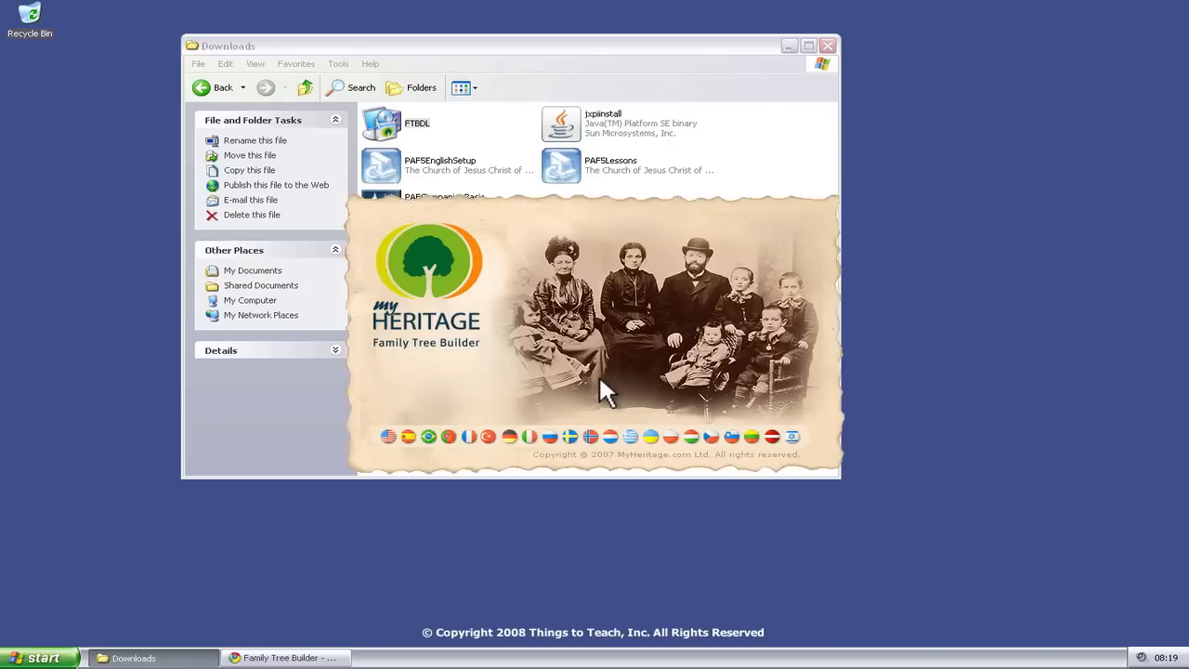
mouse_move(667, 282)
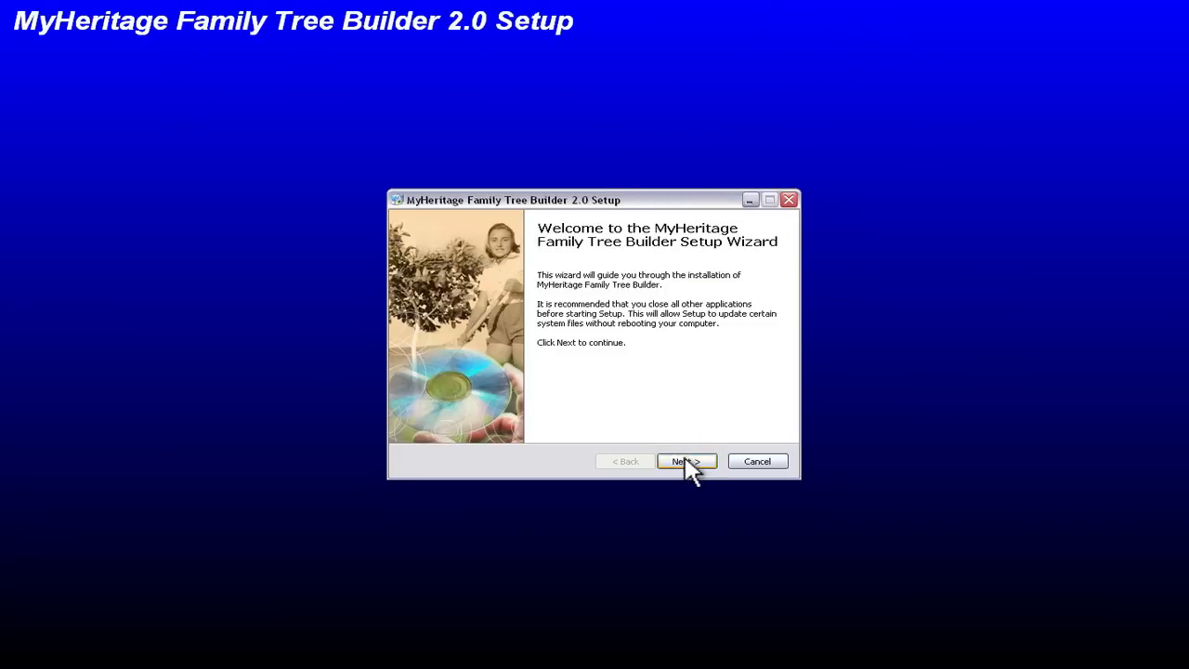
Step: Accept the licence agreement and install into C:\Program Files\MyHeritage
click(685, 461)
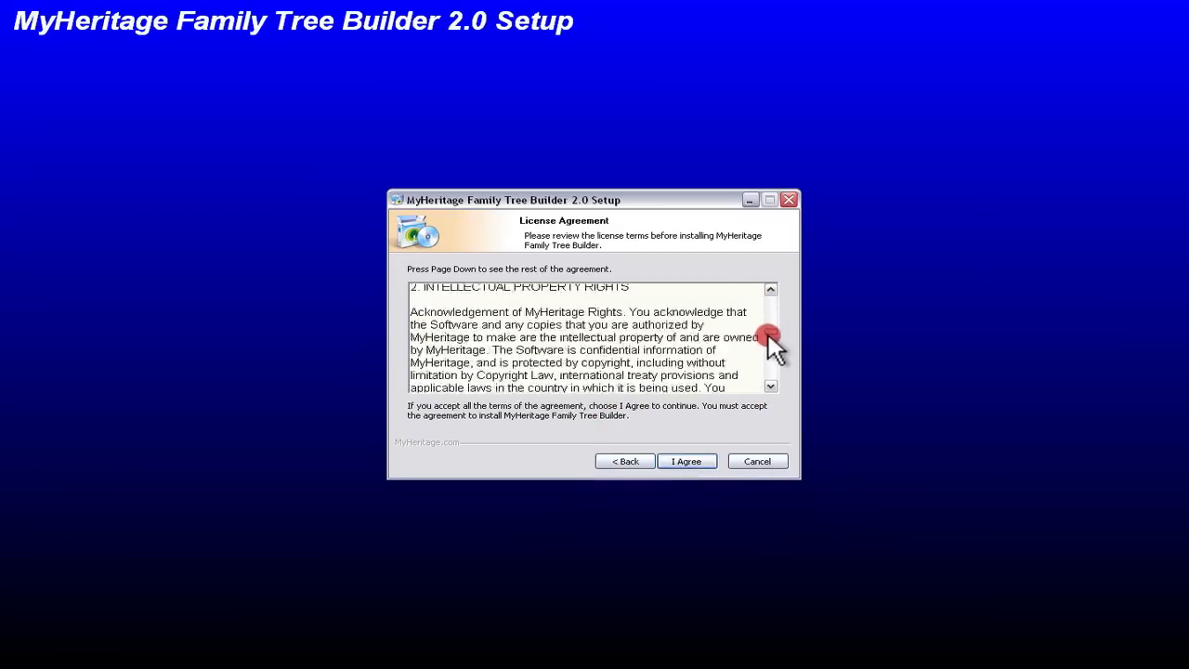
scroll(down, 3)
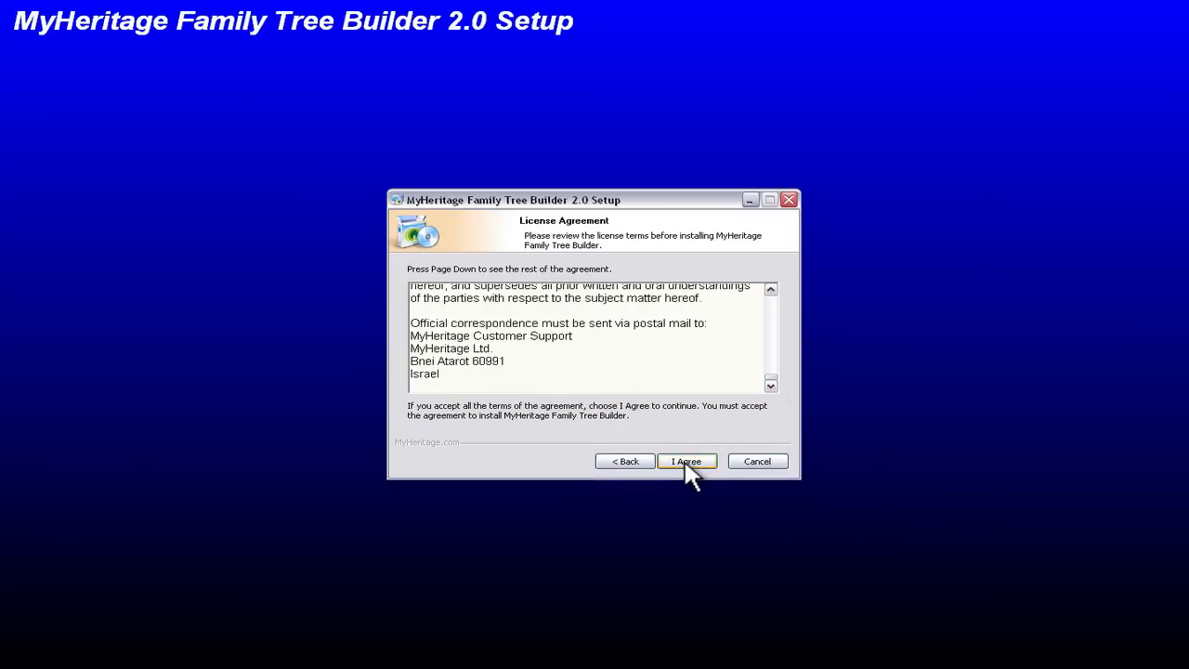
click(687, 460)
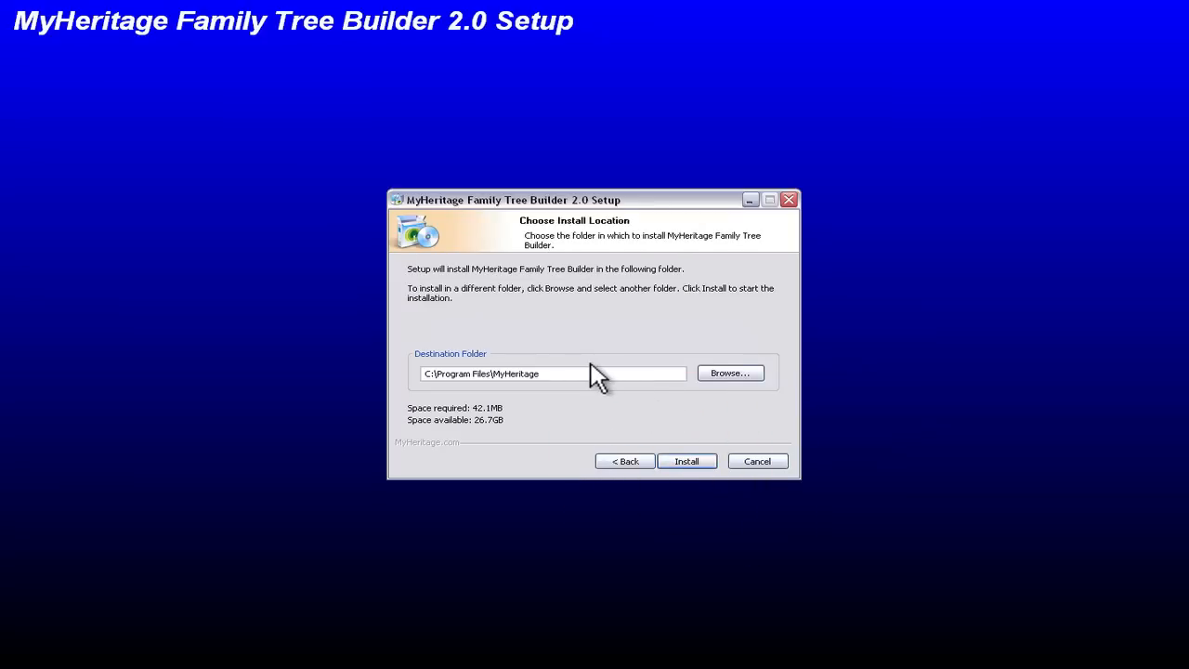
mouse_move(572, 375)
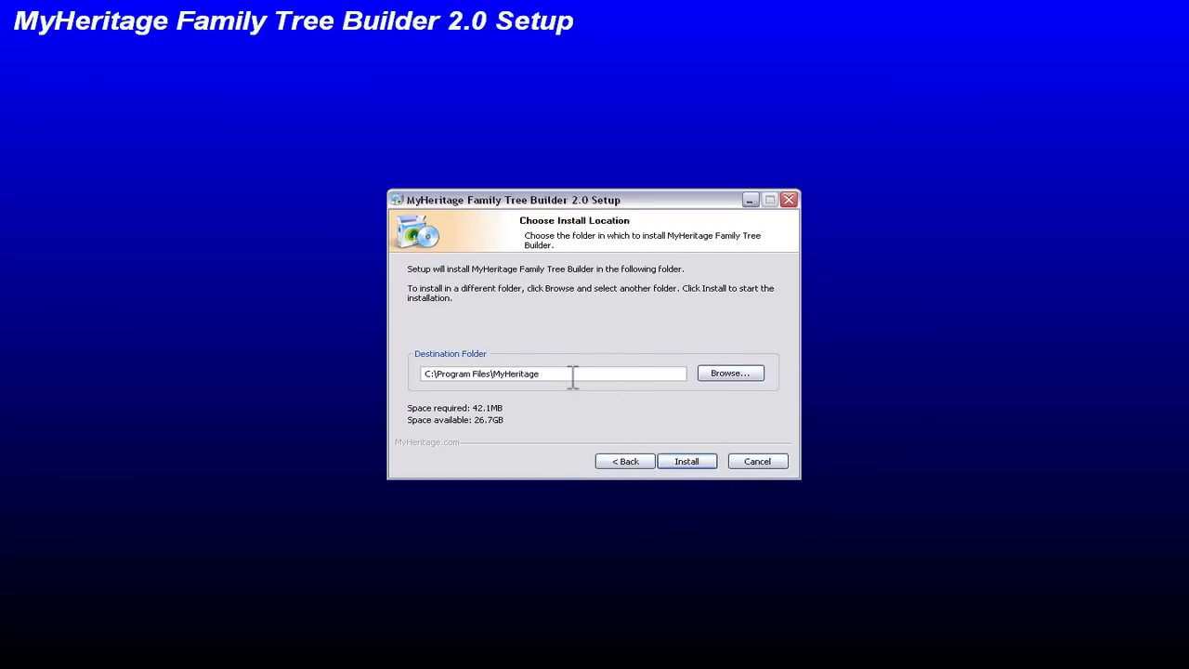
click(686, 461)
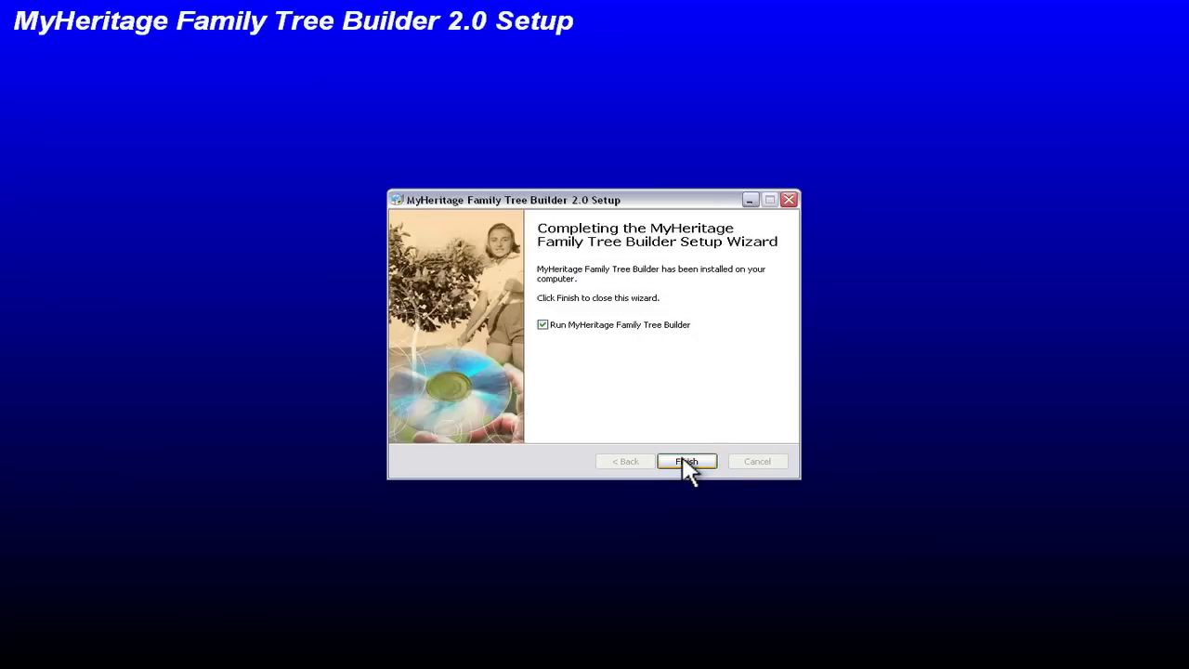
mouse_move(662, 420)
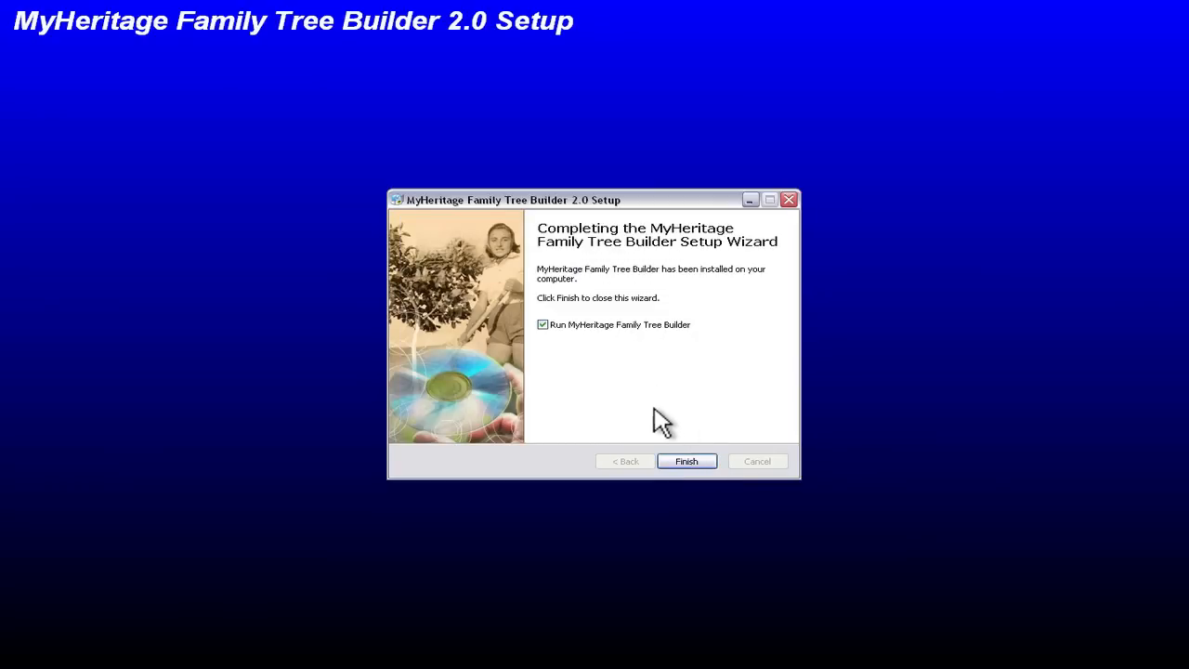
mouse_move(687, 461)
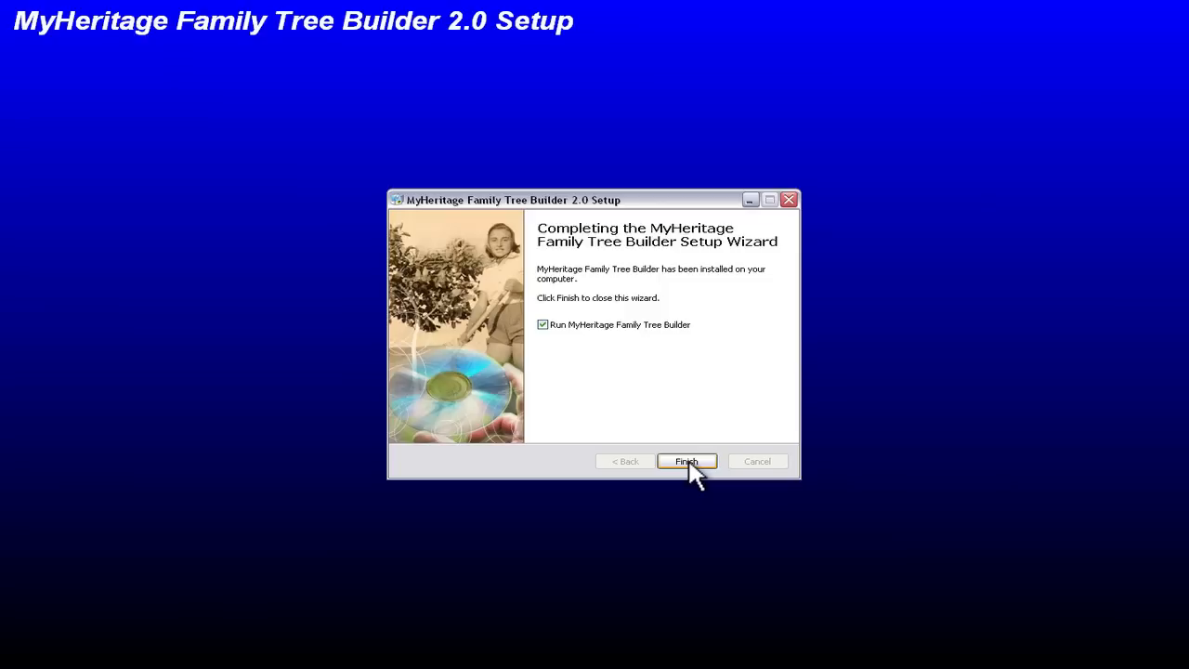
mouse_move(620, 361)
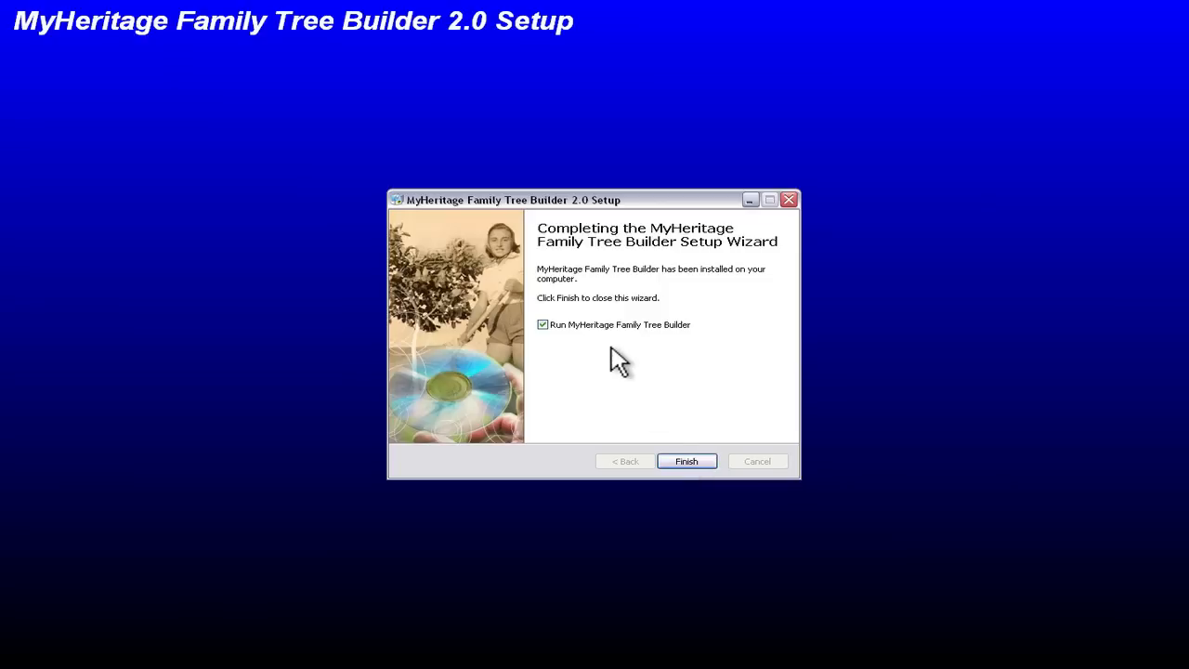
mouse_move(610, 343)
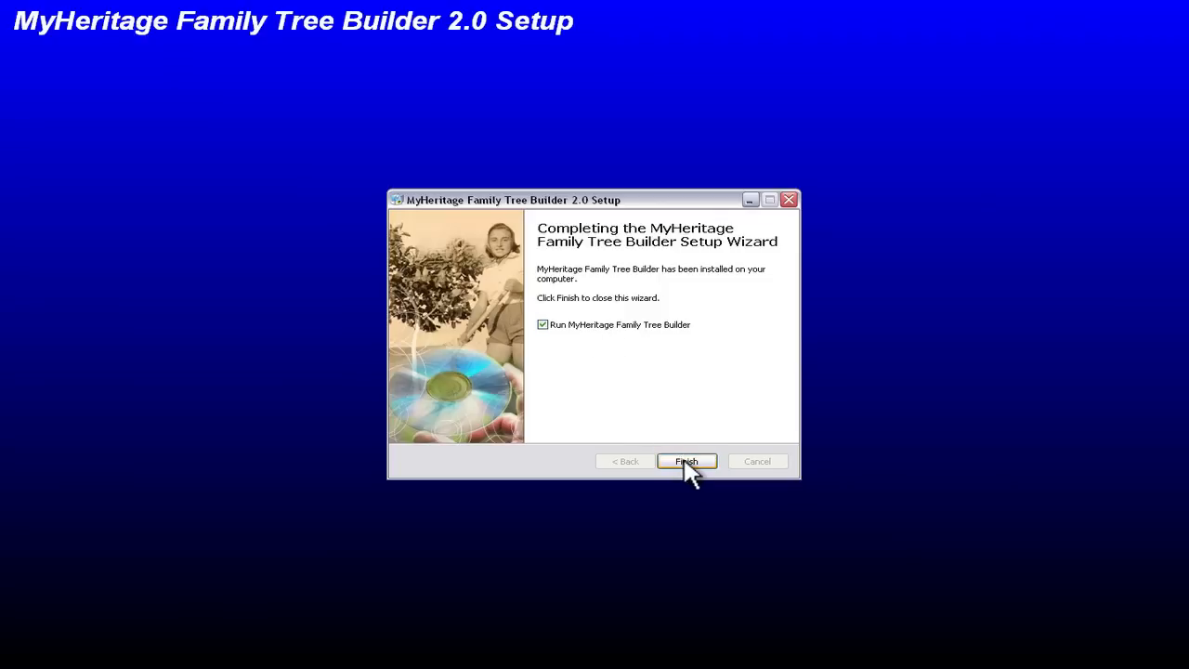
Step: Finish the setup wizard with 'Run MyHeritage Family Tree Builder' left checked
click(686, 461)
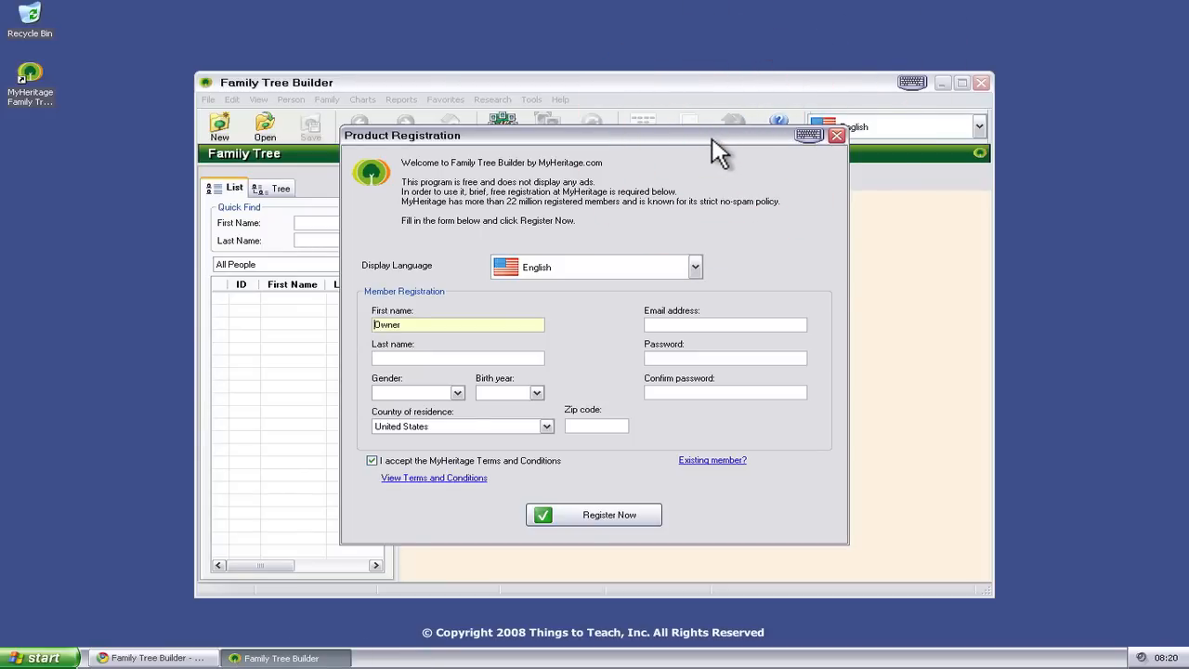
mouse_move(595, 319)
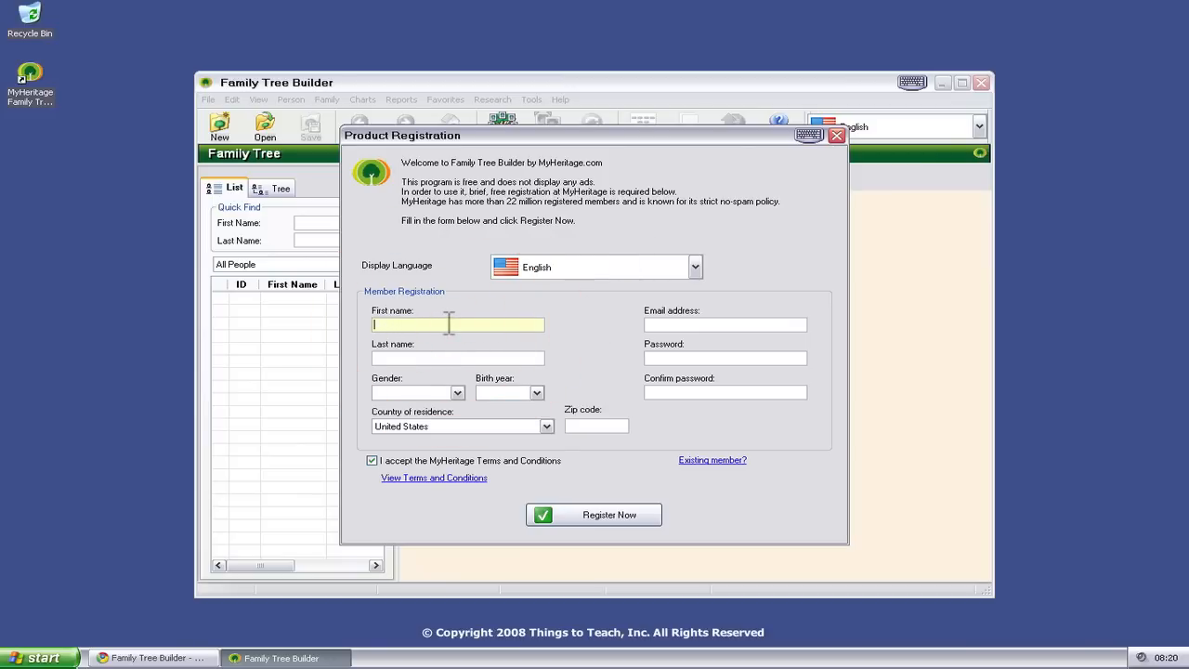
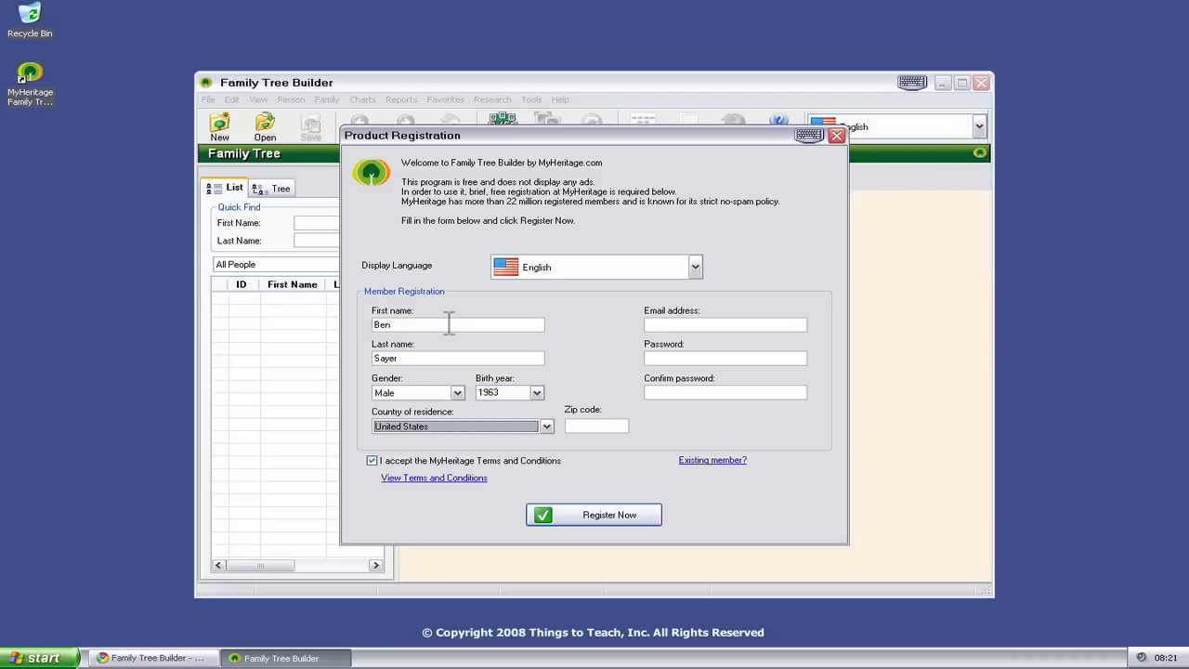
text(48105)
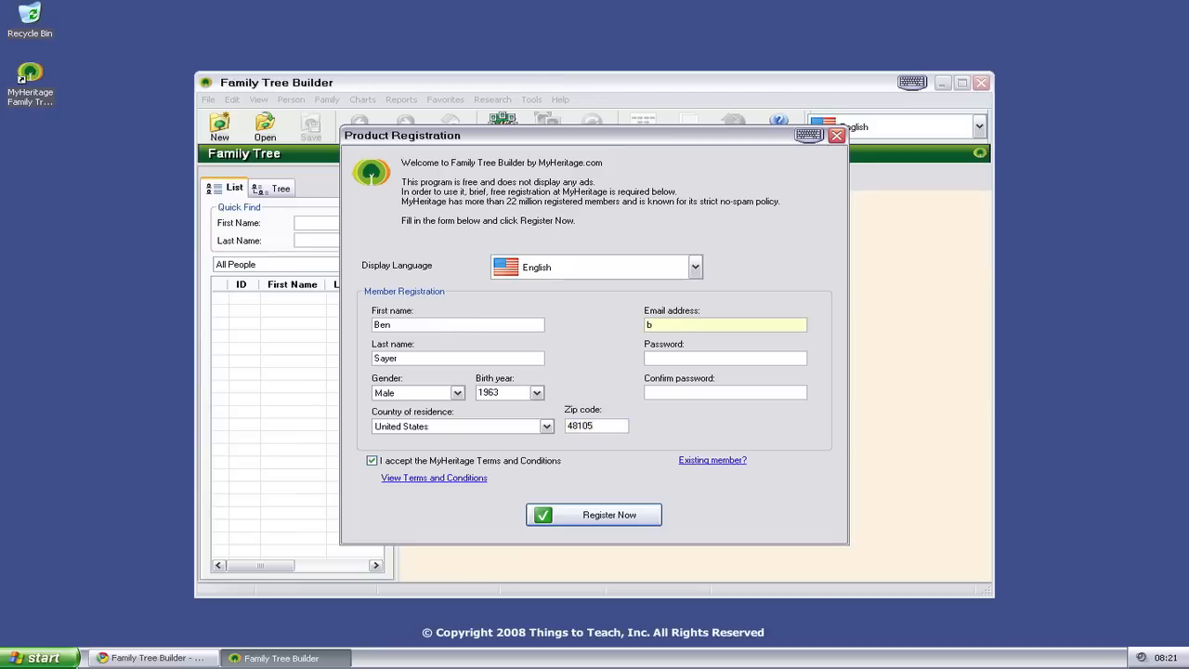
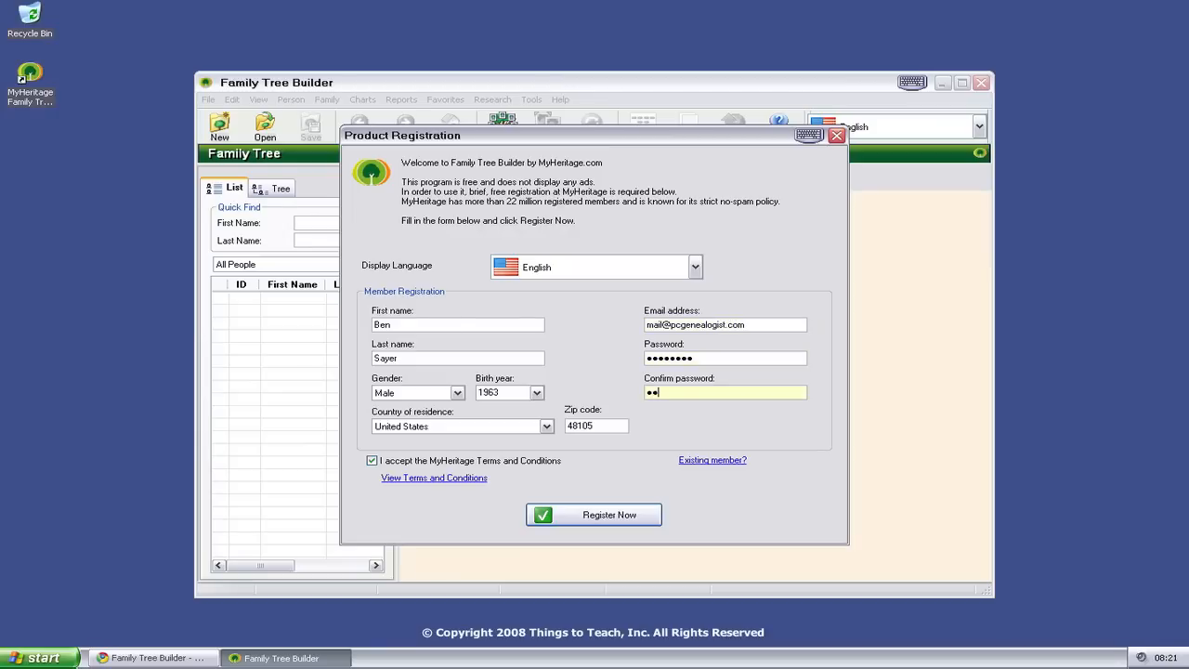
text(•••••)
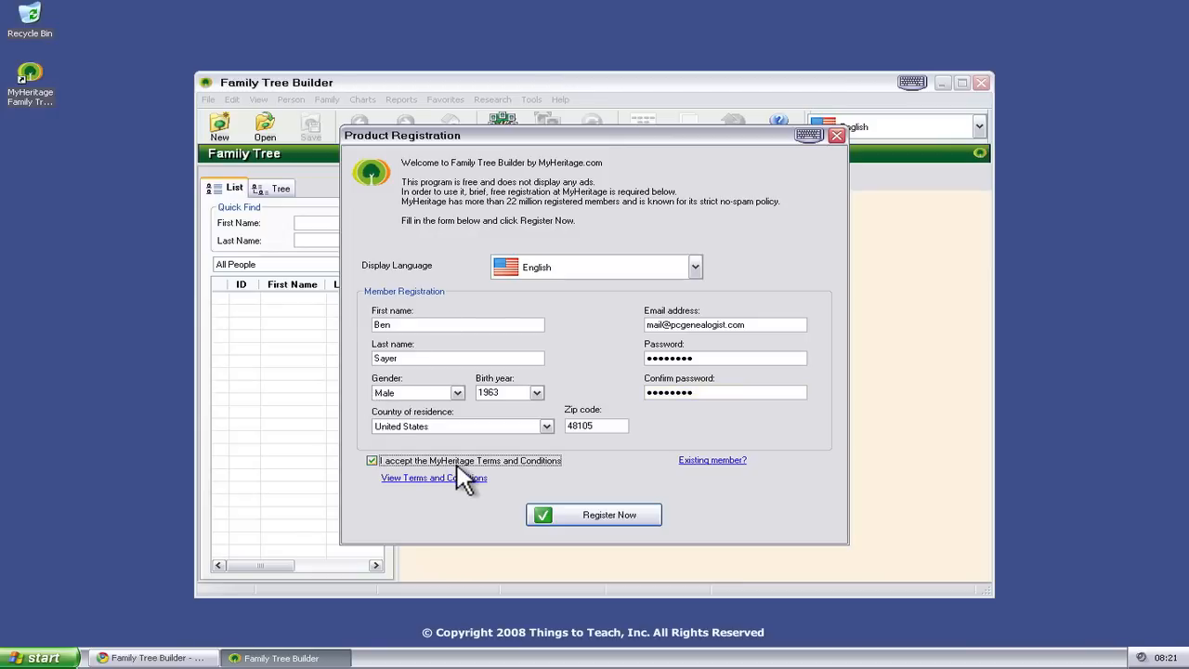
mouse_move(572, 513)
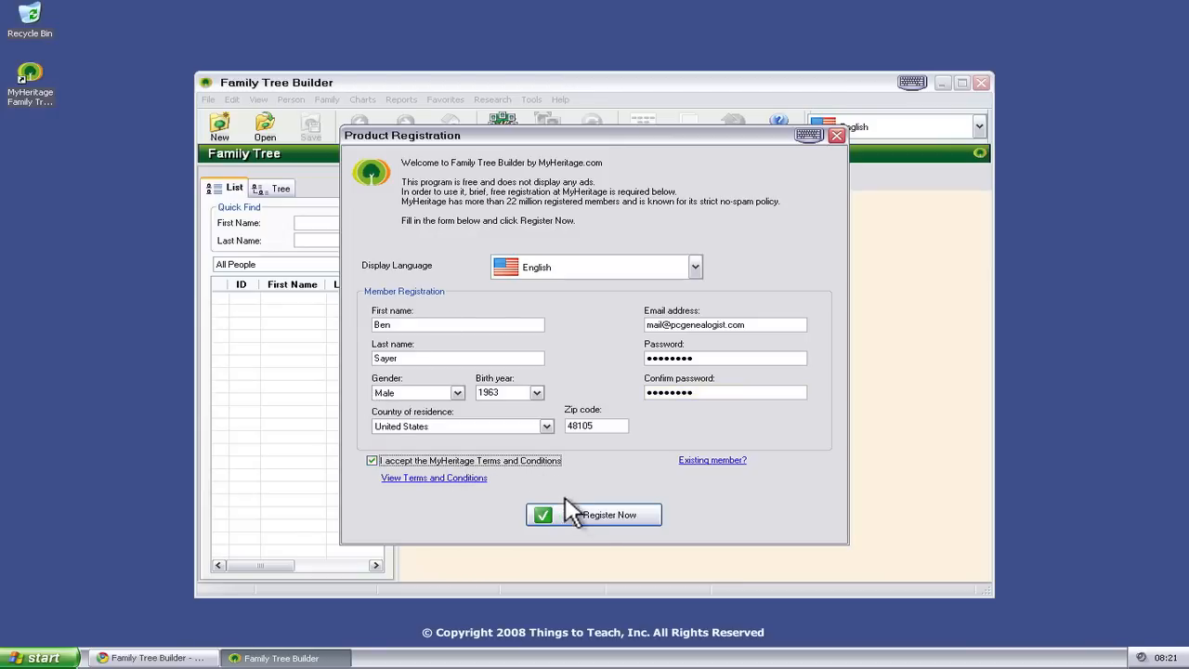
mouse_move(610, 524)
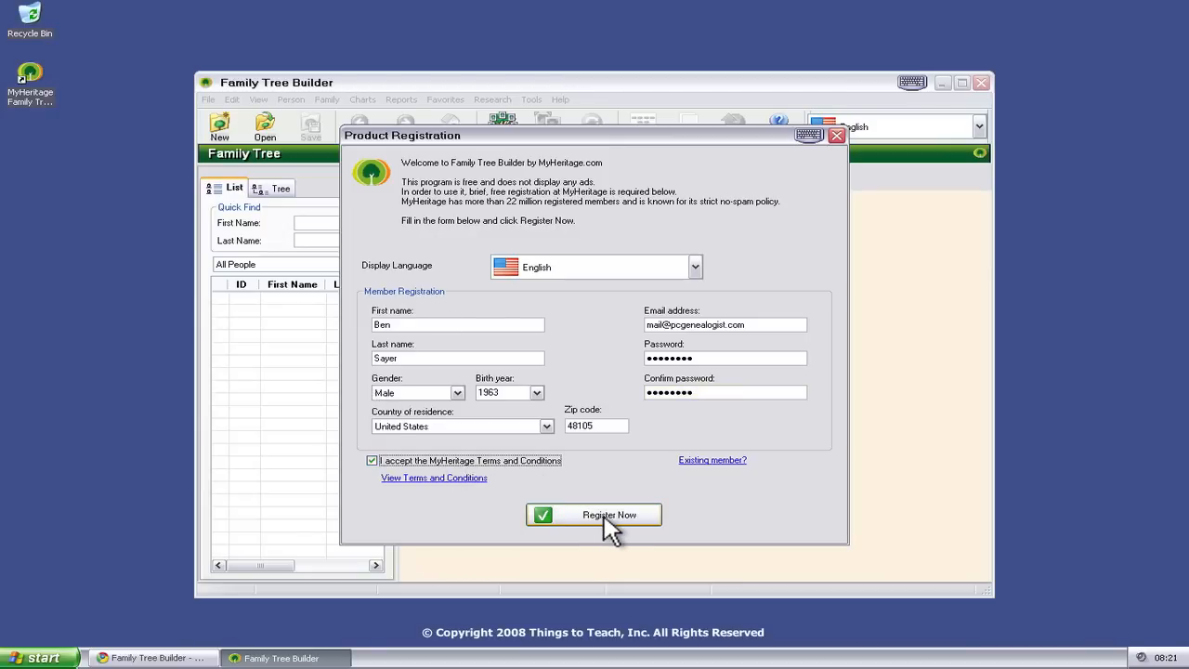
Step: Submit the completed Product Registration with Register Now
click(594, 514)
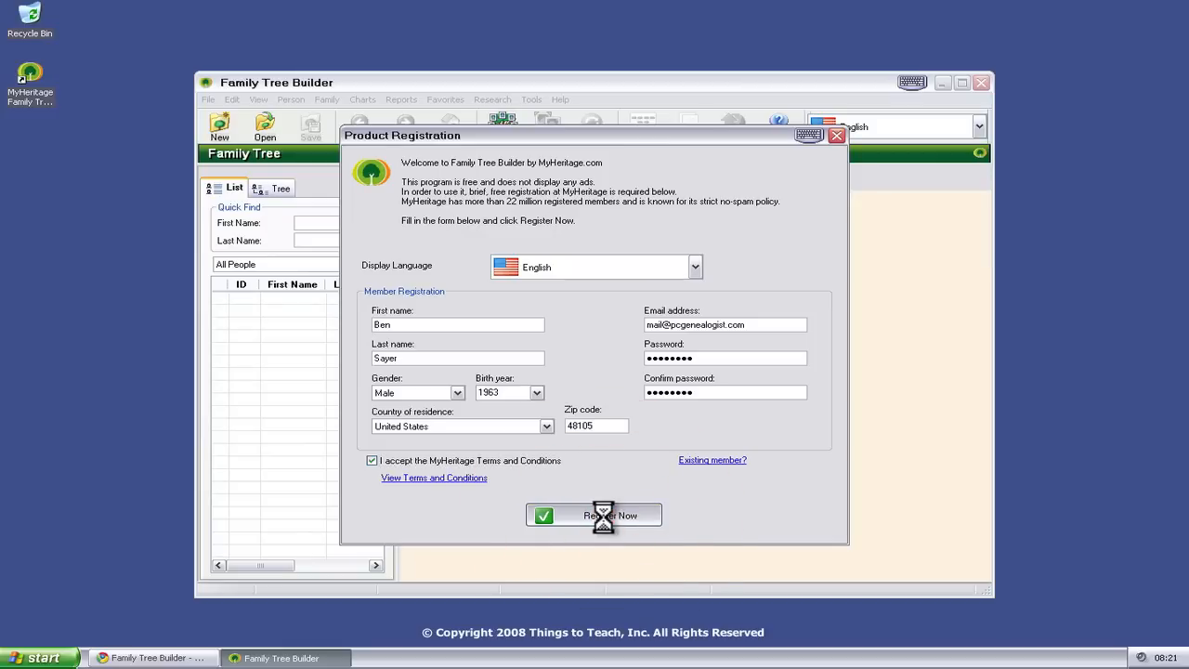
click(595, 515)
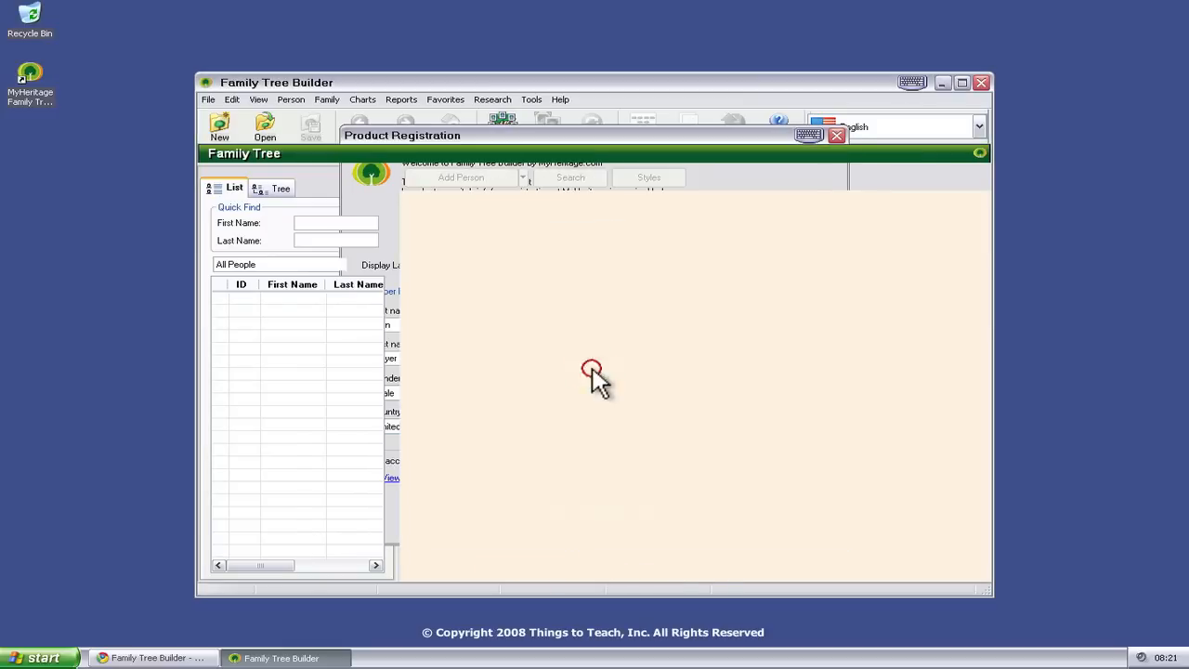
Step: Move past the welcome Greeting dialog to reach the Quick-Start Wizard
click(836, 136)
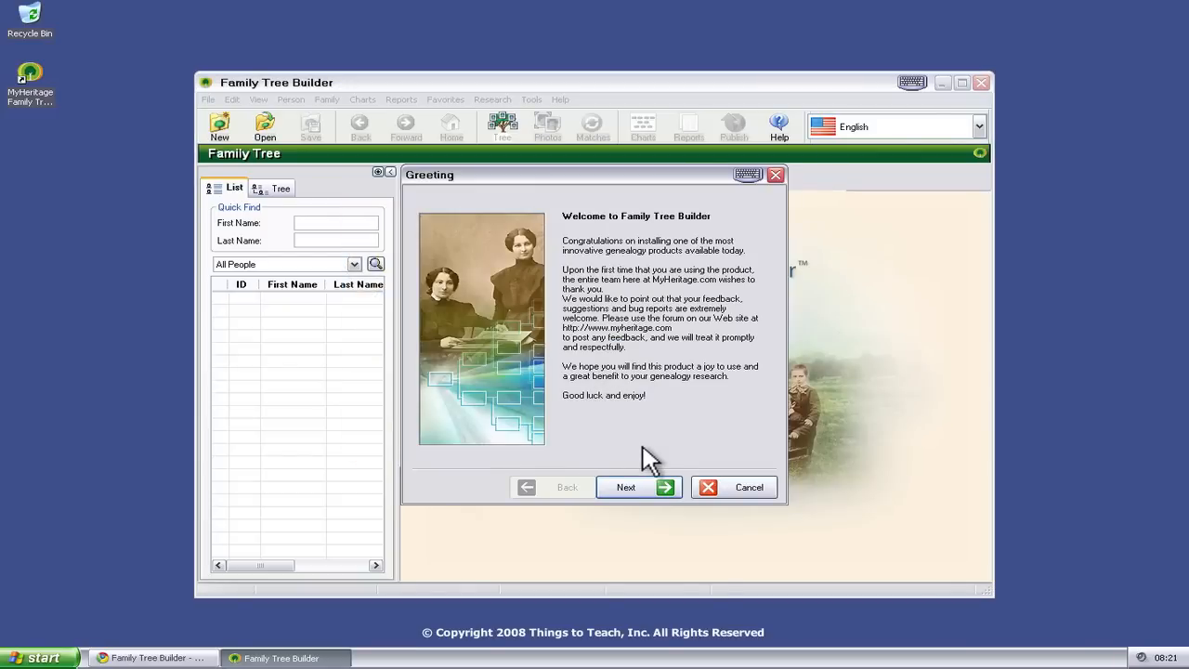
mouse_move(639, 498)
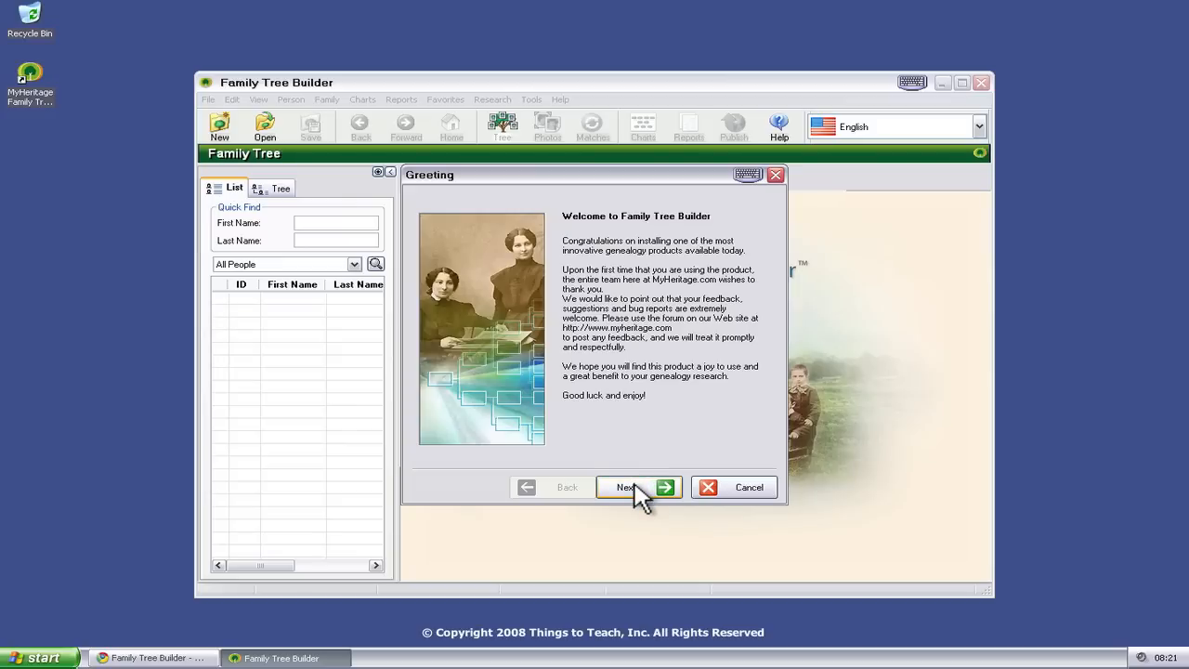
click(623, 487)
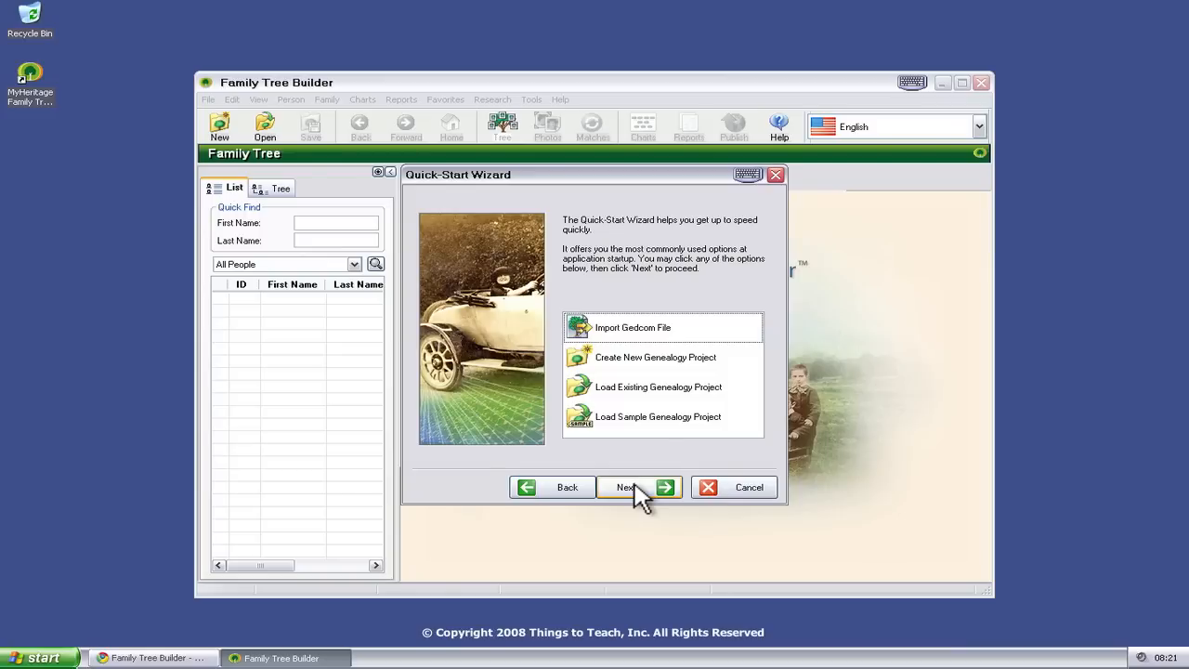
mouse_move(654, 408)
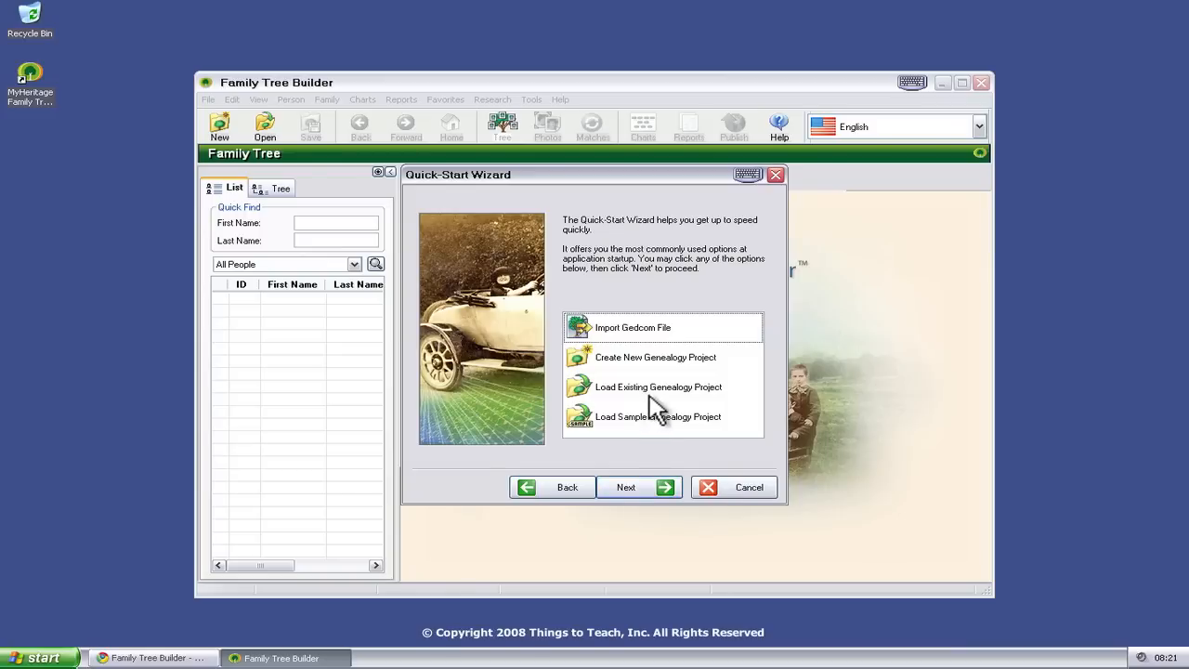